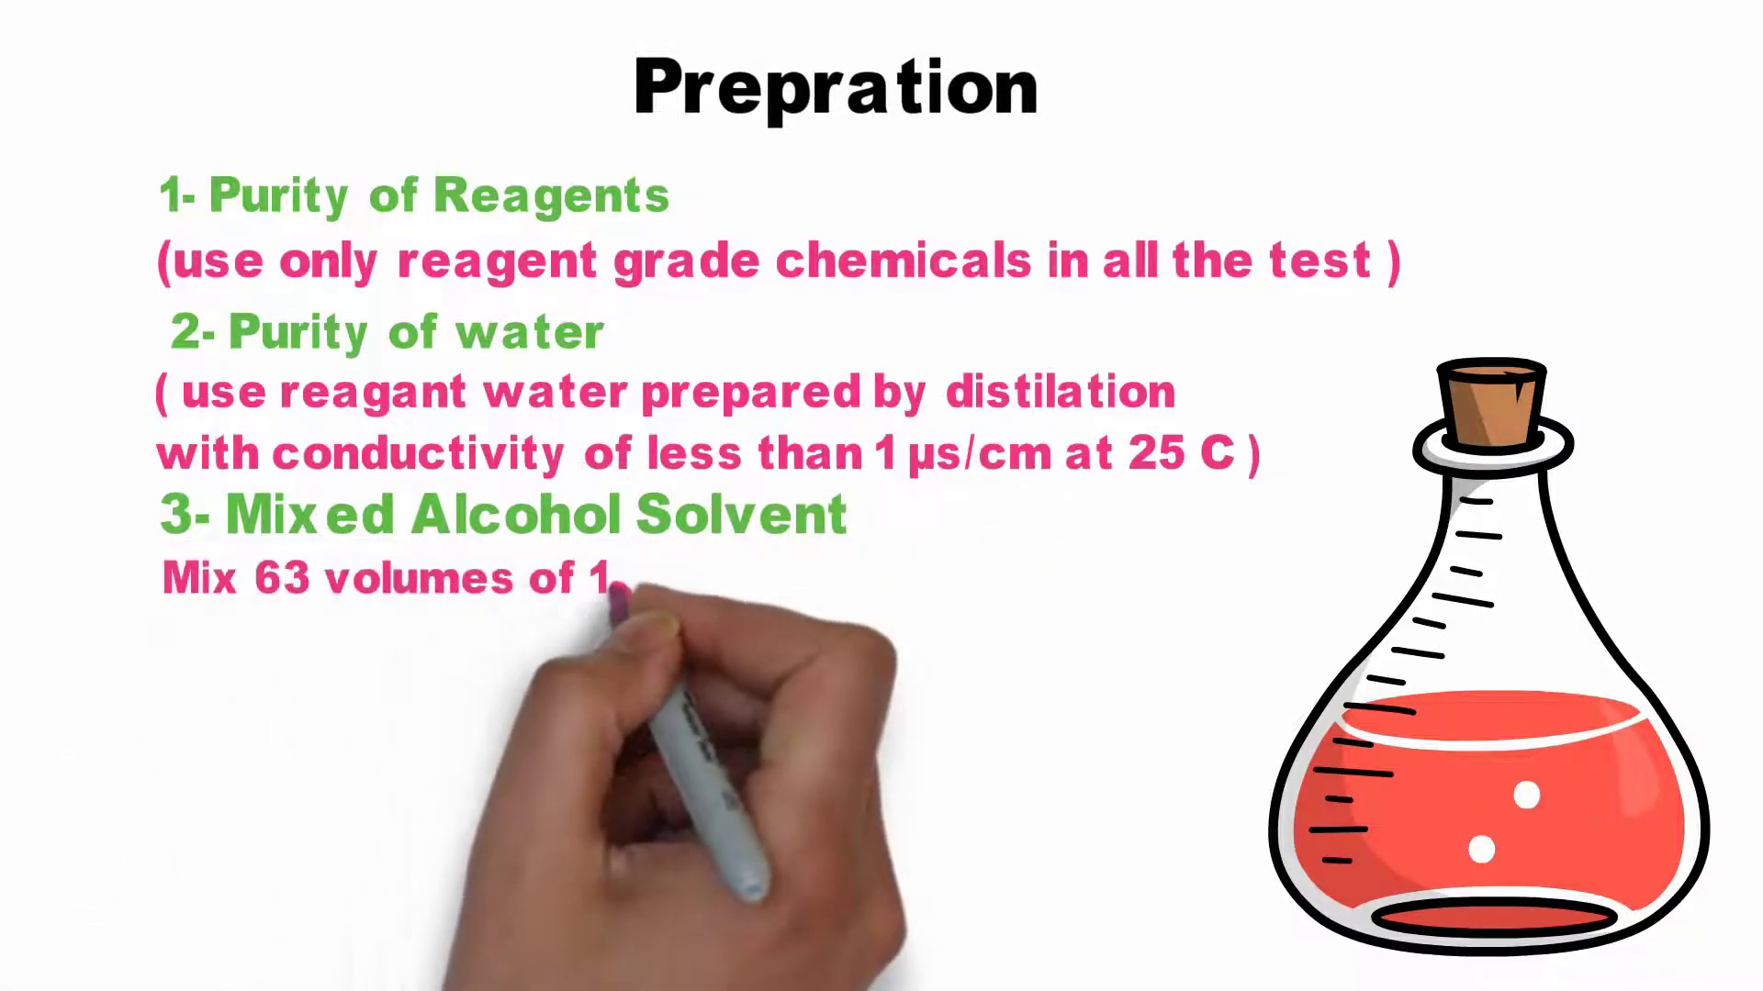
{"action": "type", "text": "1-butanol and 37 volumes off m"}
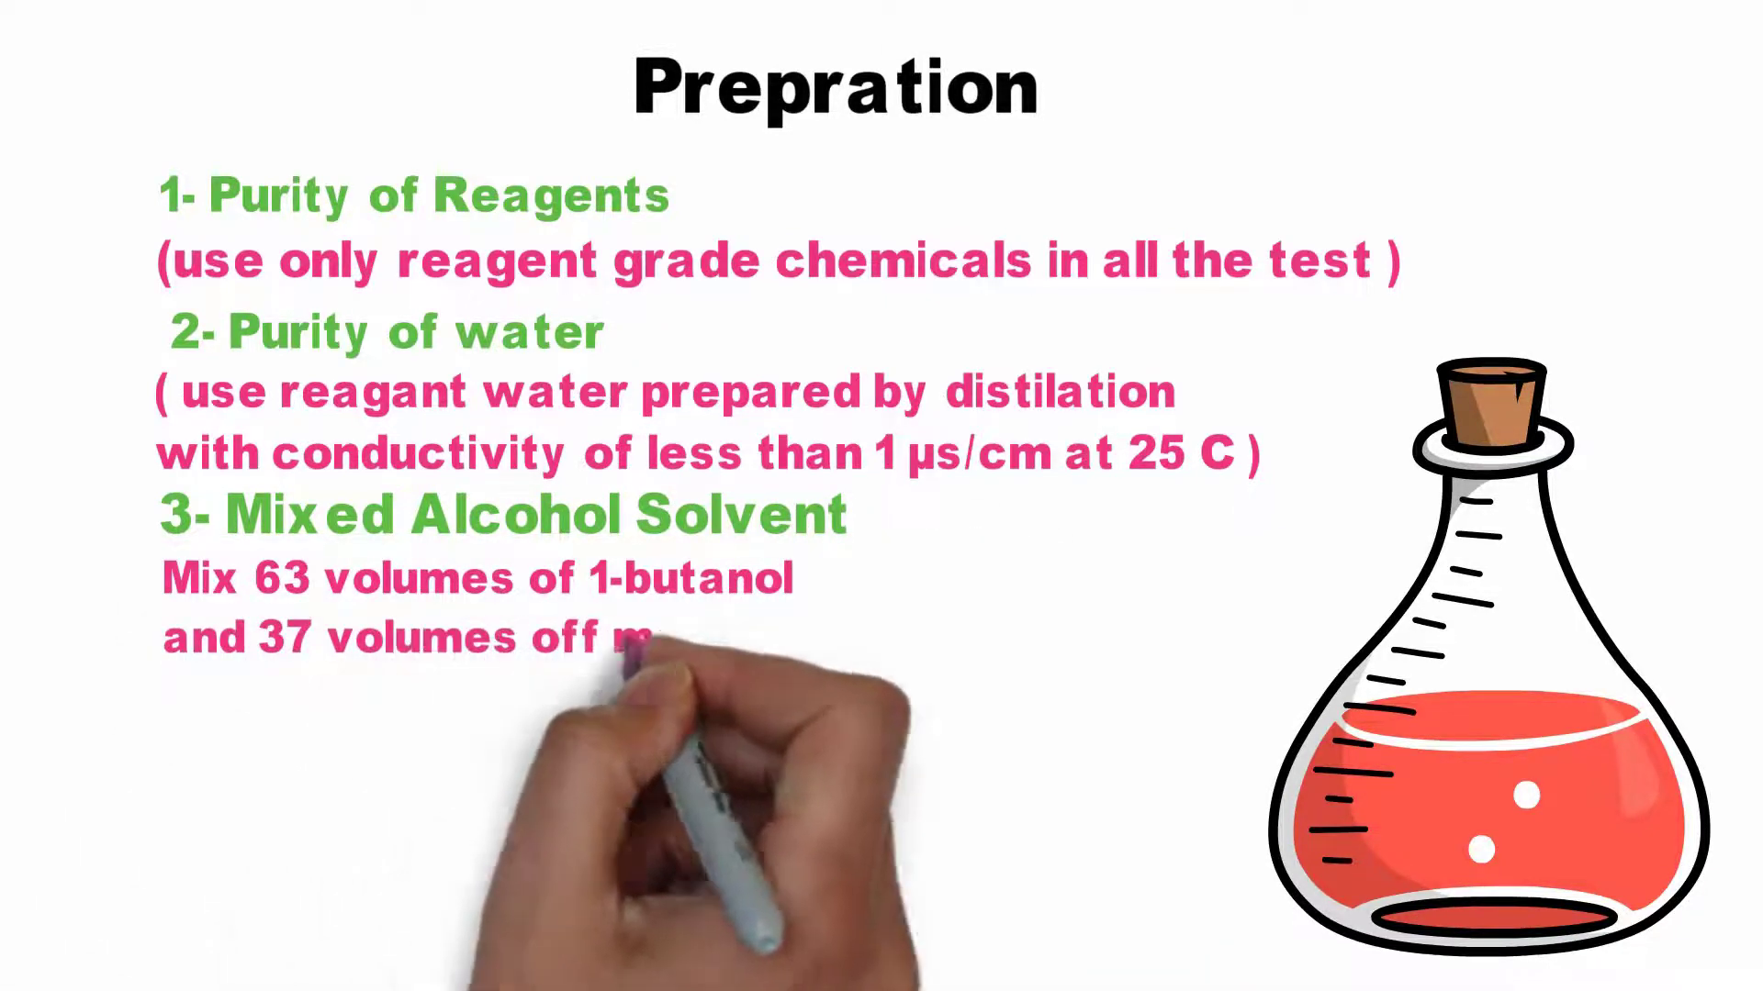
{"action": "type", "text": "methyl alcohol (anhydrous)."}
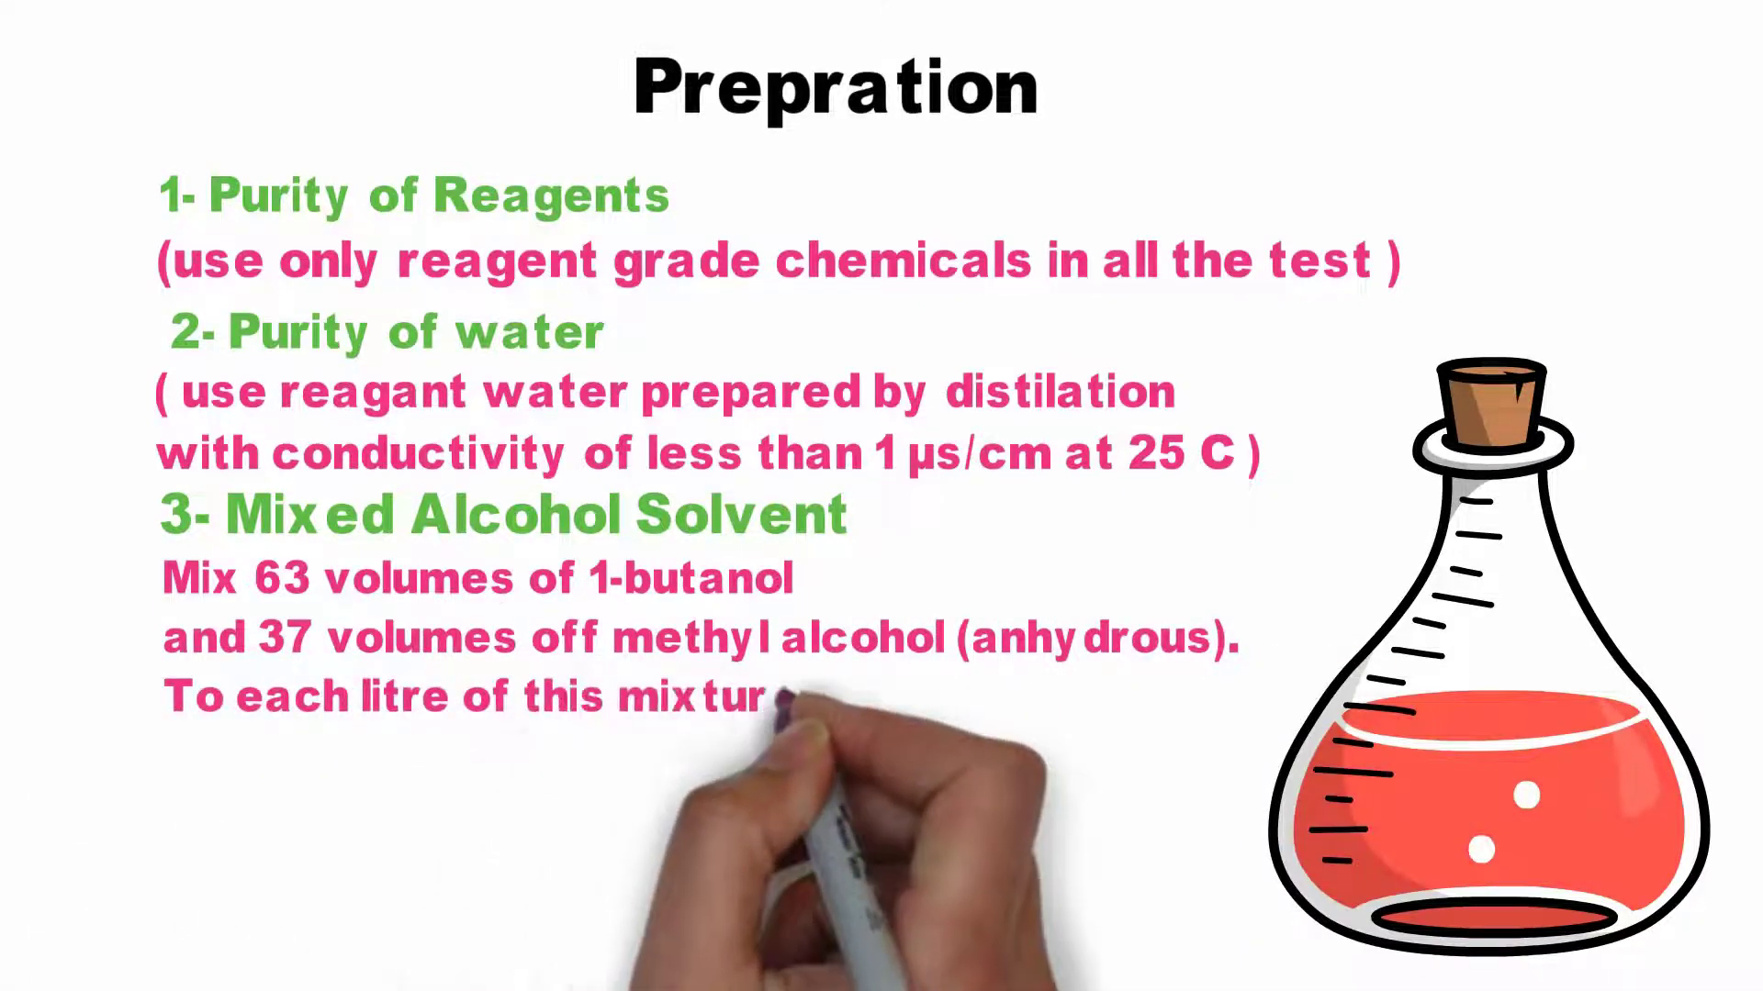
{"action": "type", "text": "e, add 3 mL of water"}
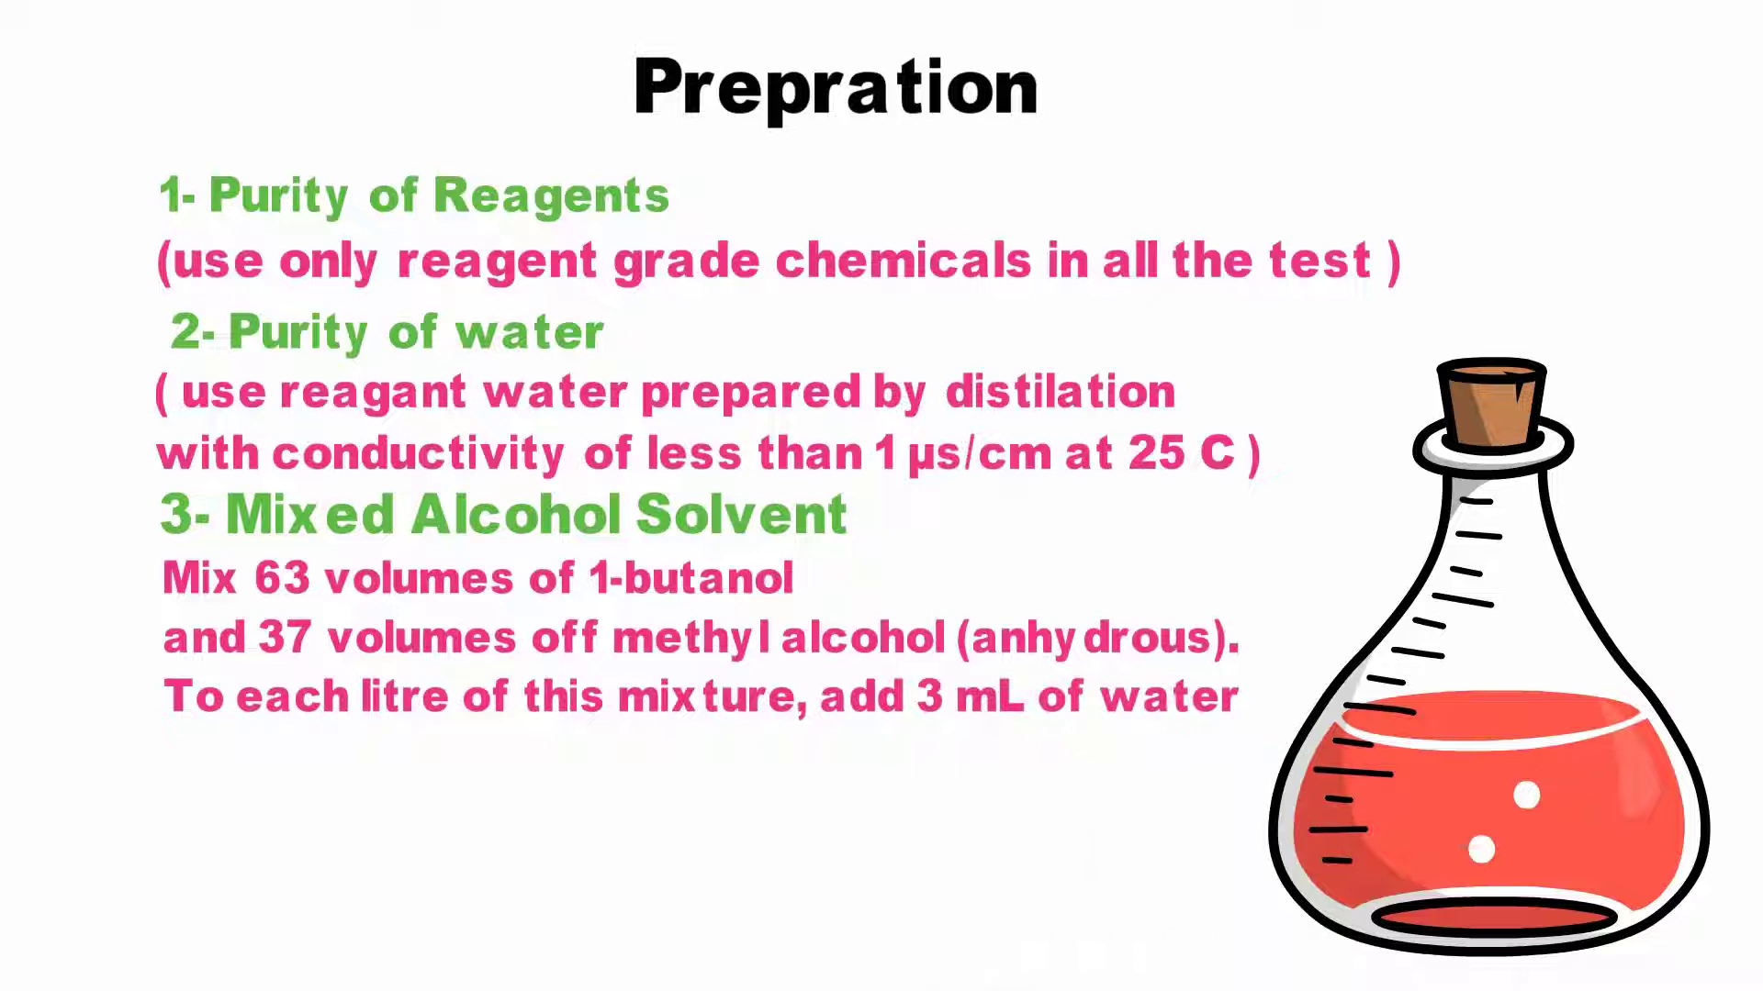
{"action": "type", "text": "The mixed alcohol solvent is suitable for use if its"}
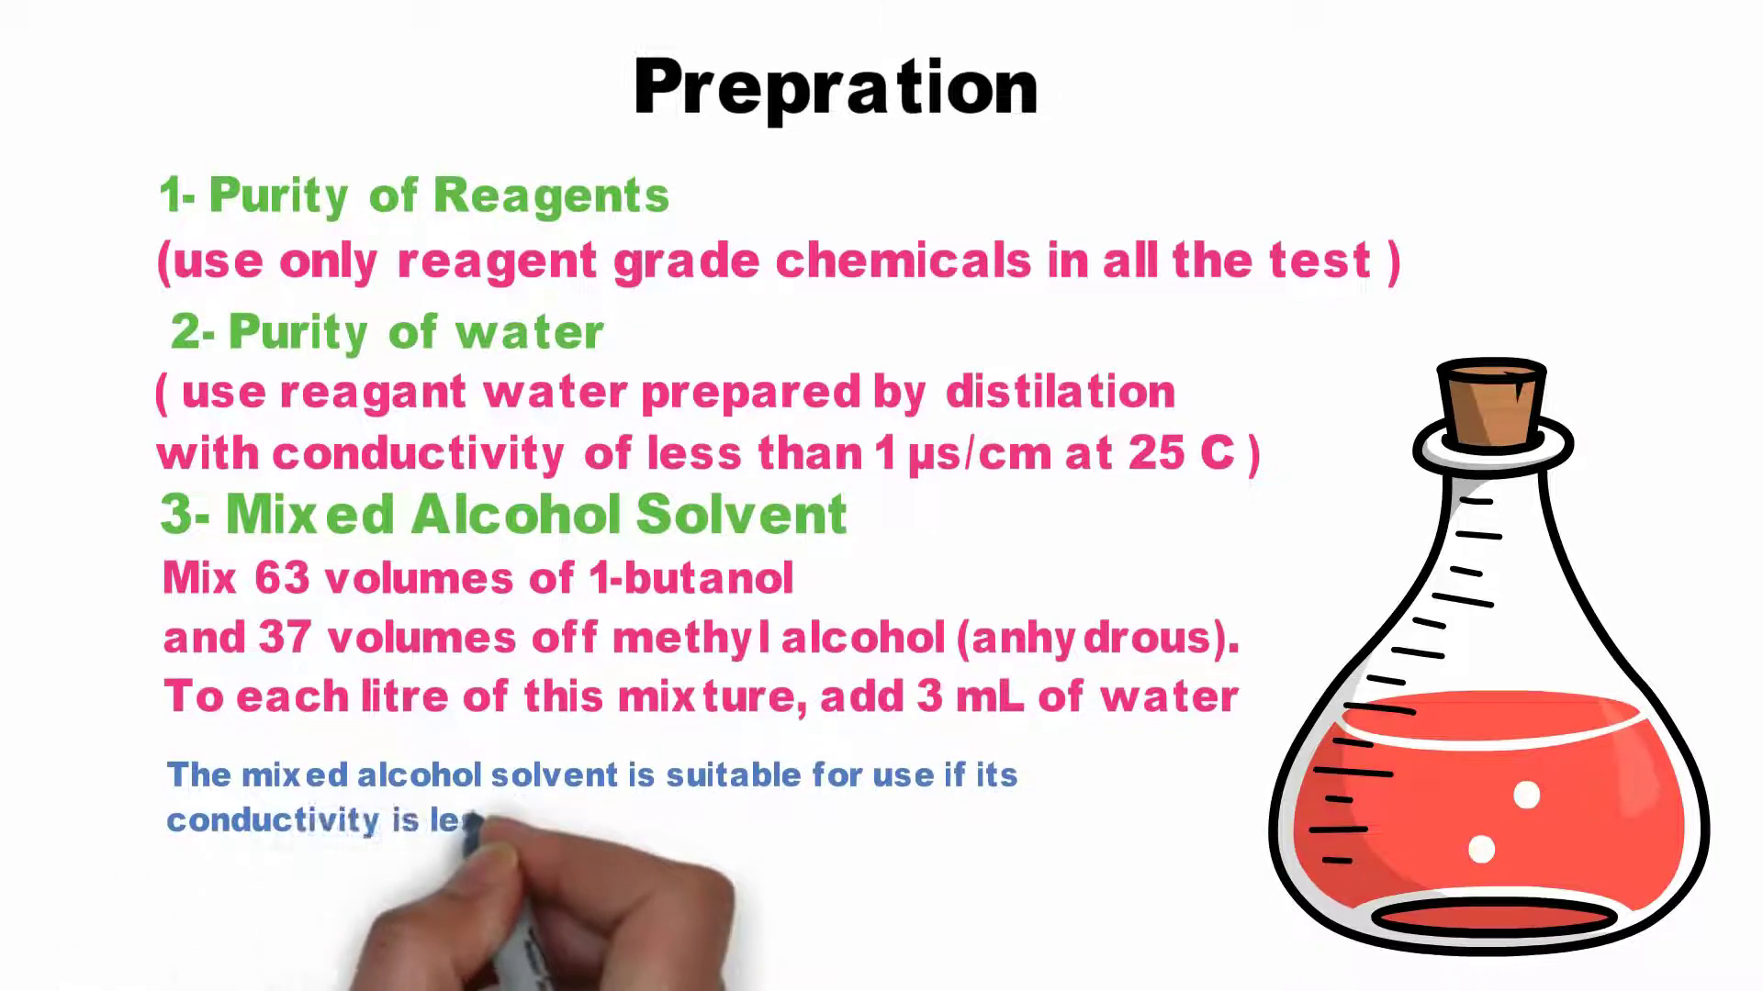
{"action": "type", "text": "less than 0.25 mA at 125 V"}
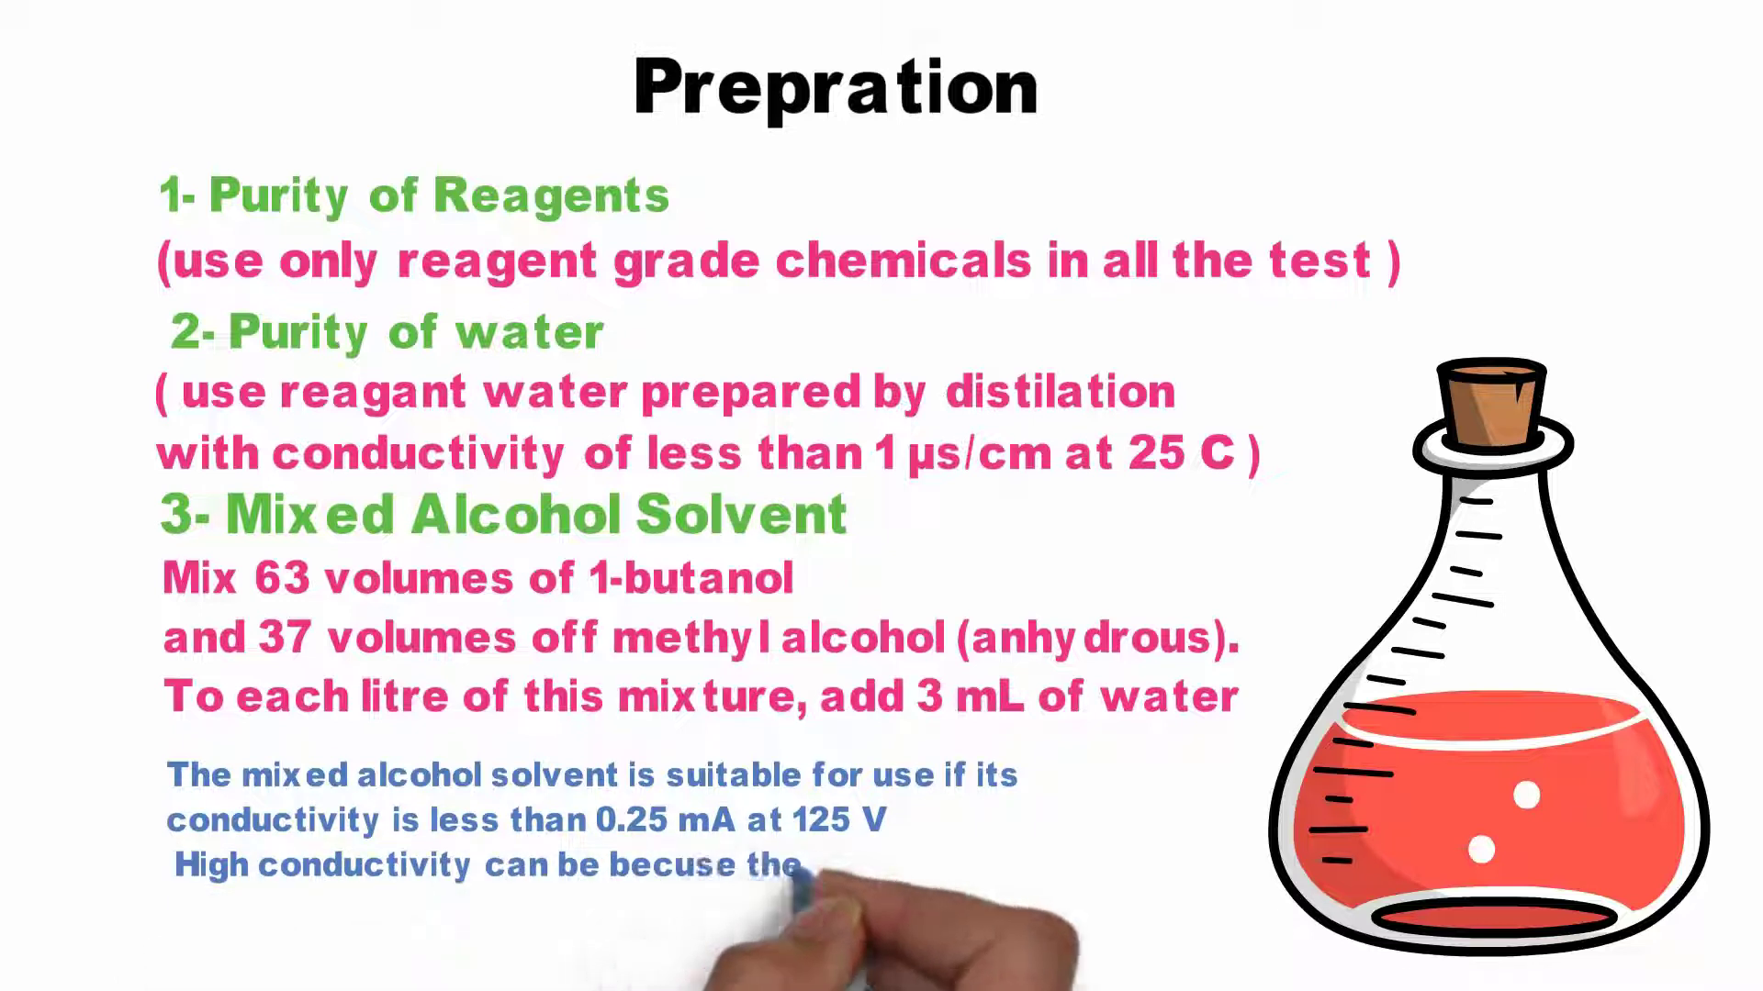
{"action": "type", "text": "solvent have exces"}
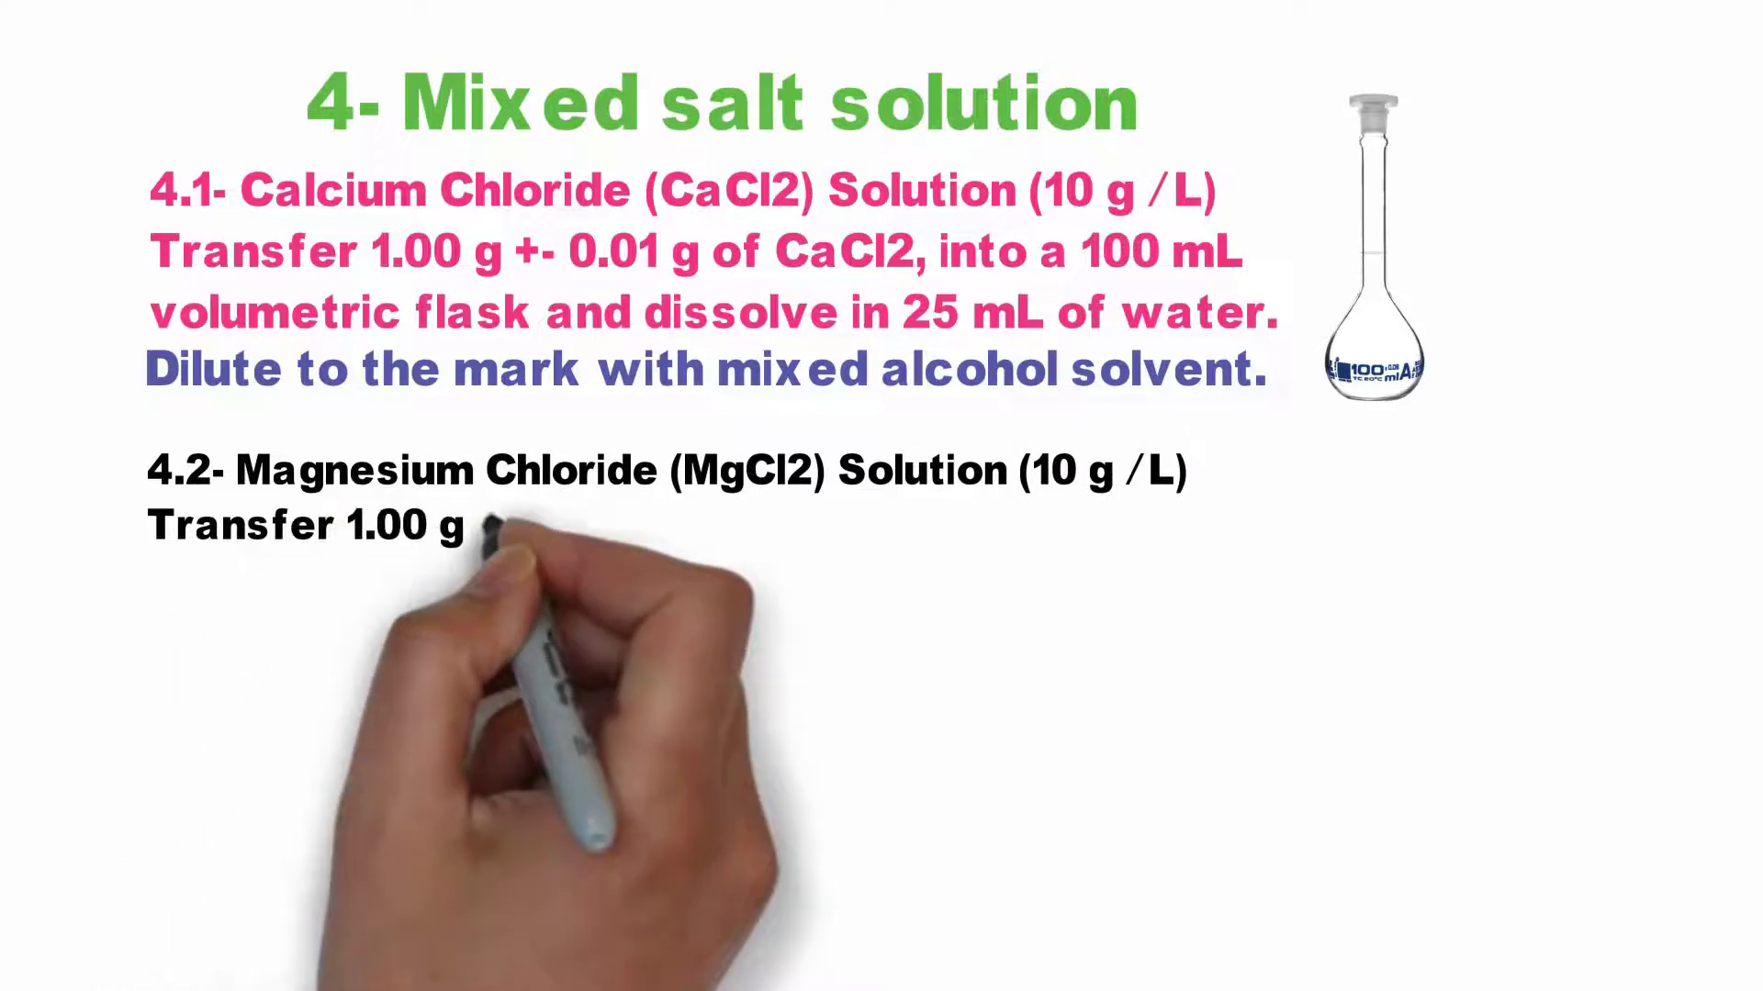
{"action": "type", "text": "+- 0.01 g of MgCl2, into 1"}
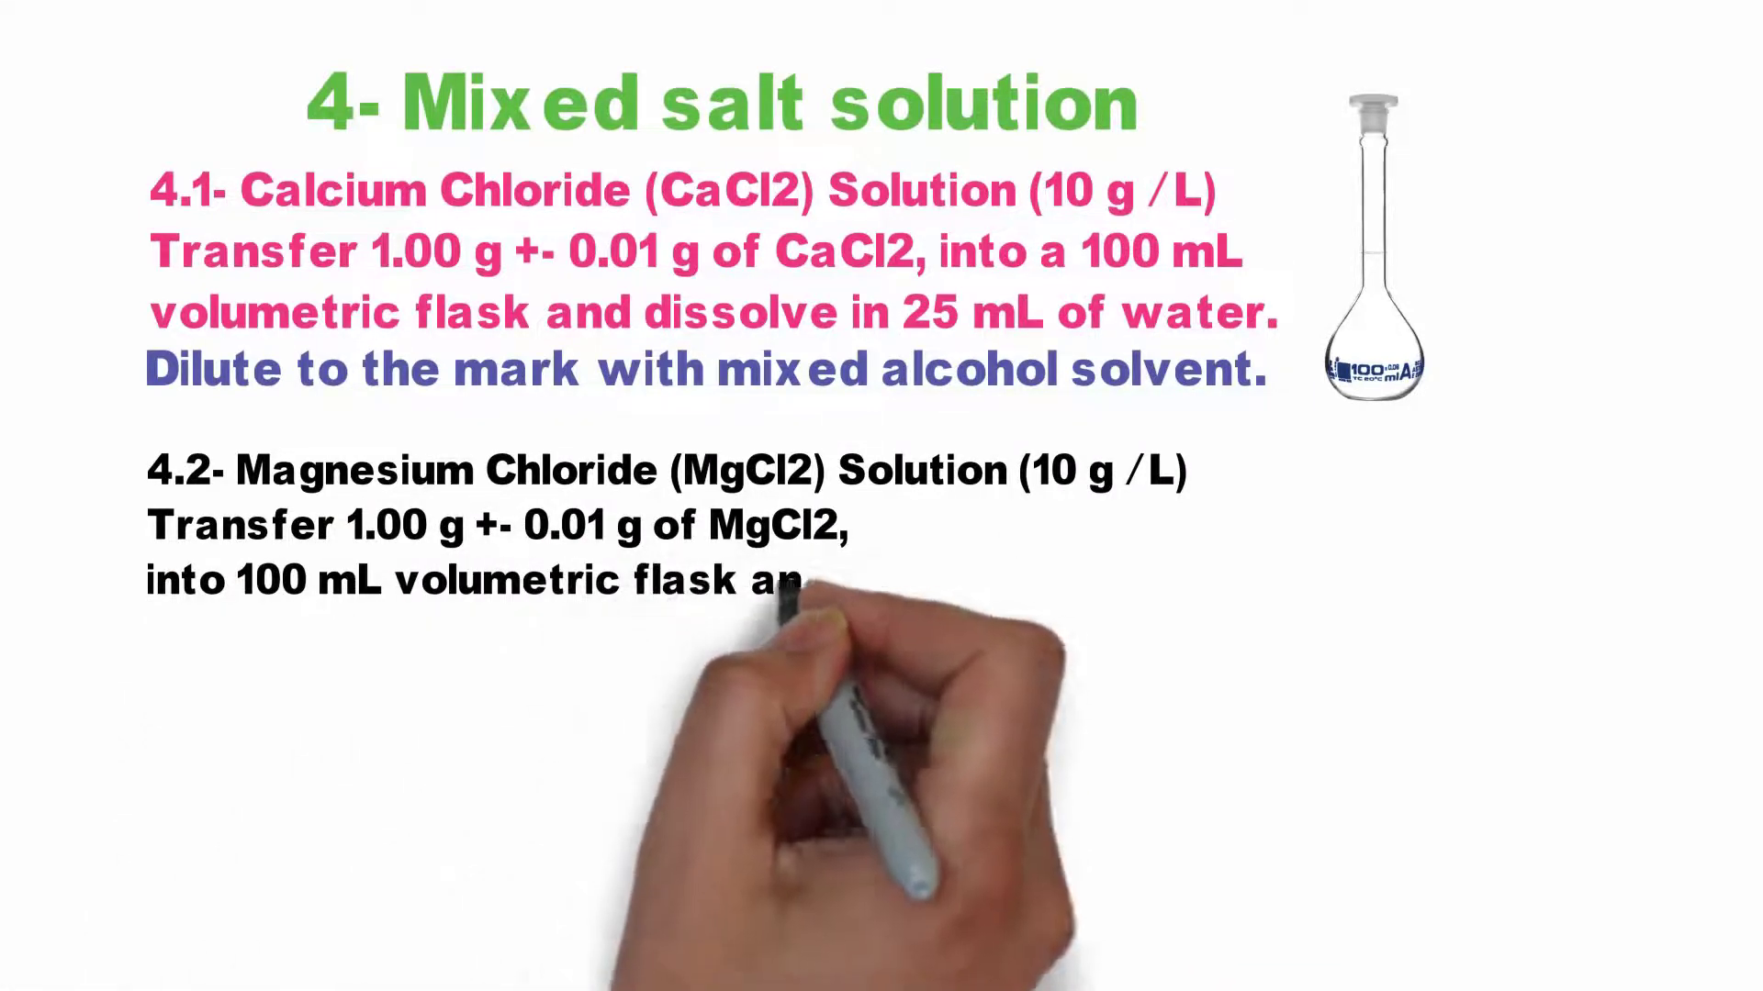
{"action": "type", "text": "and dissolve in 25 mL of water."}
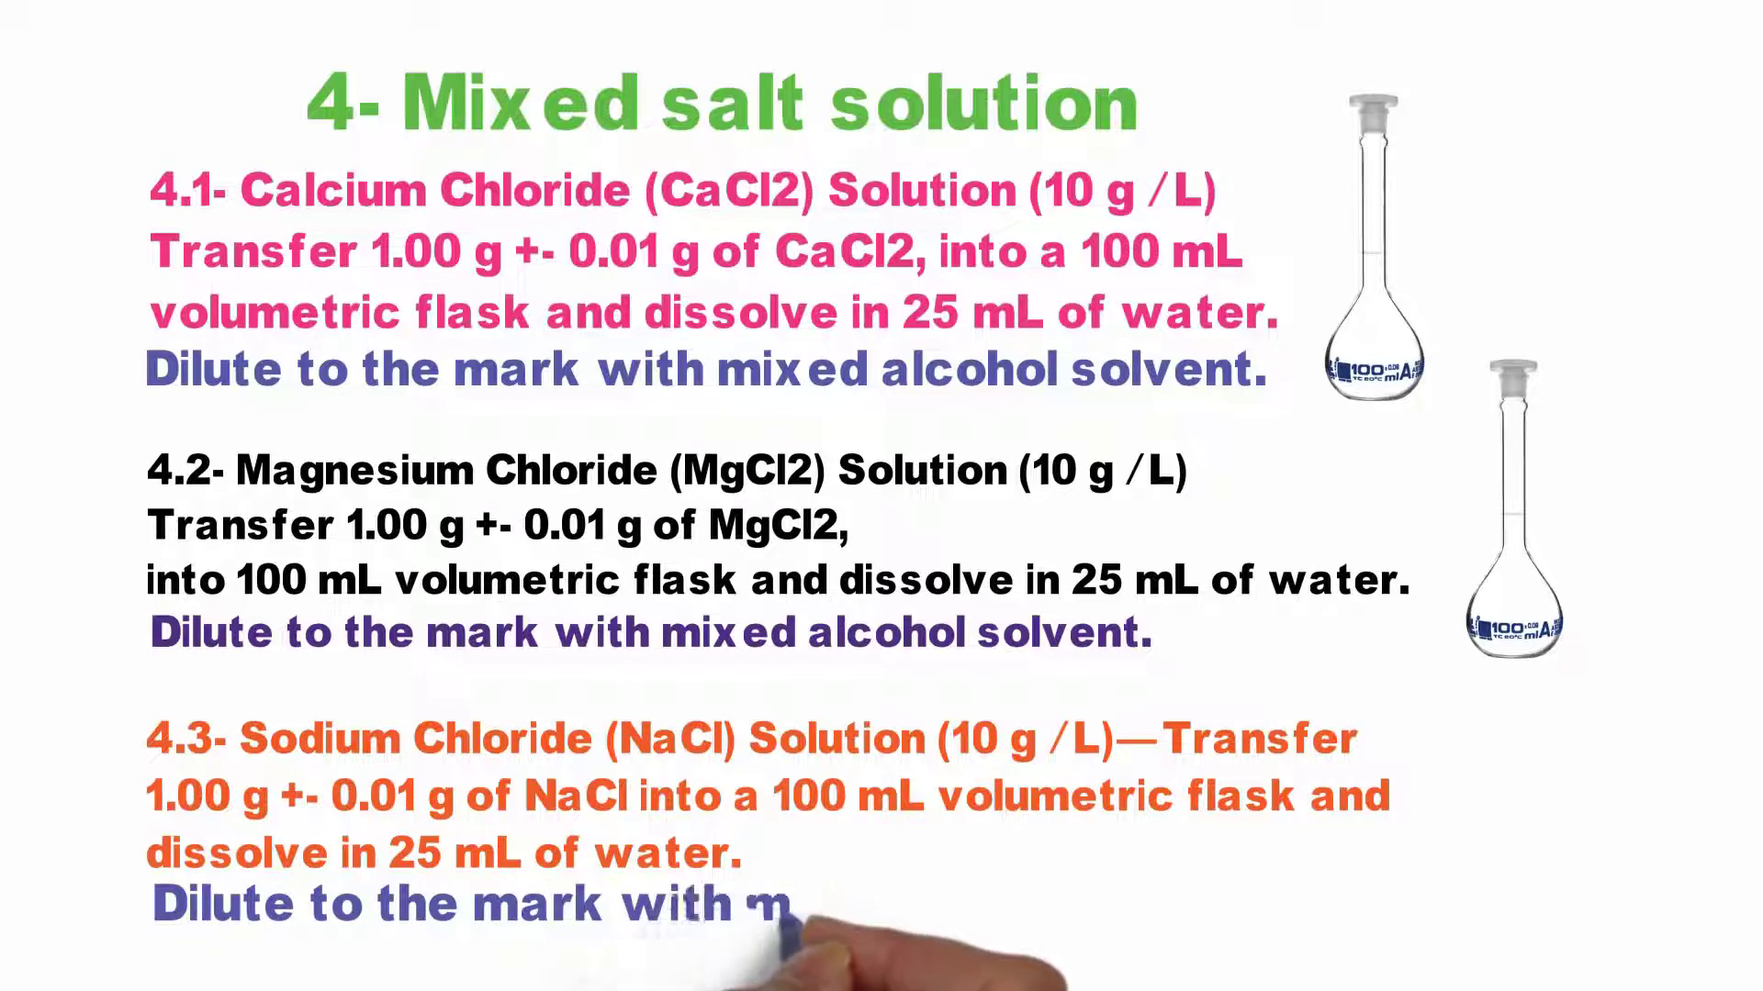
{"action": "type", "text": "ixed alcoho"}
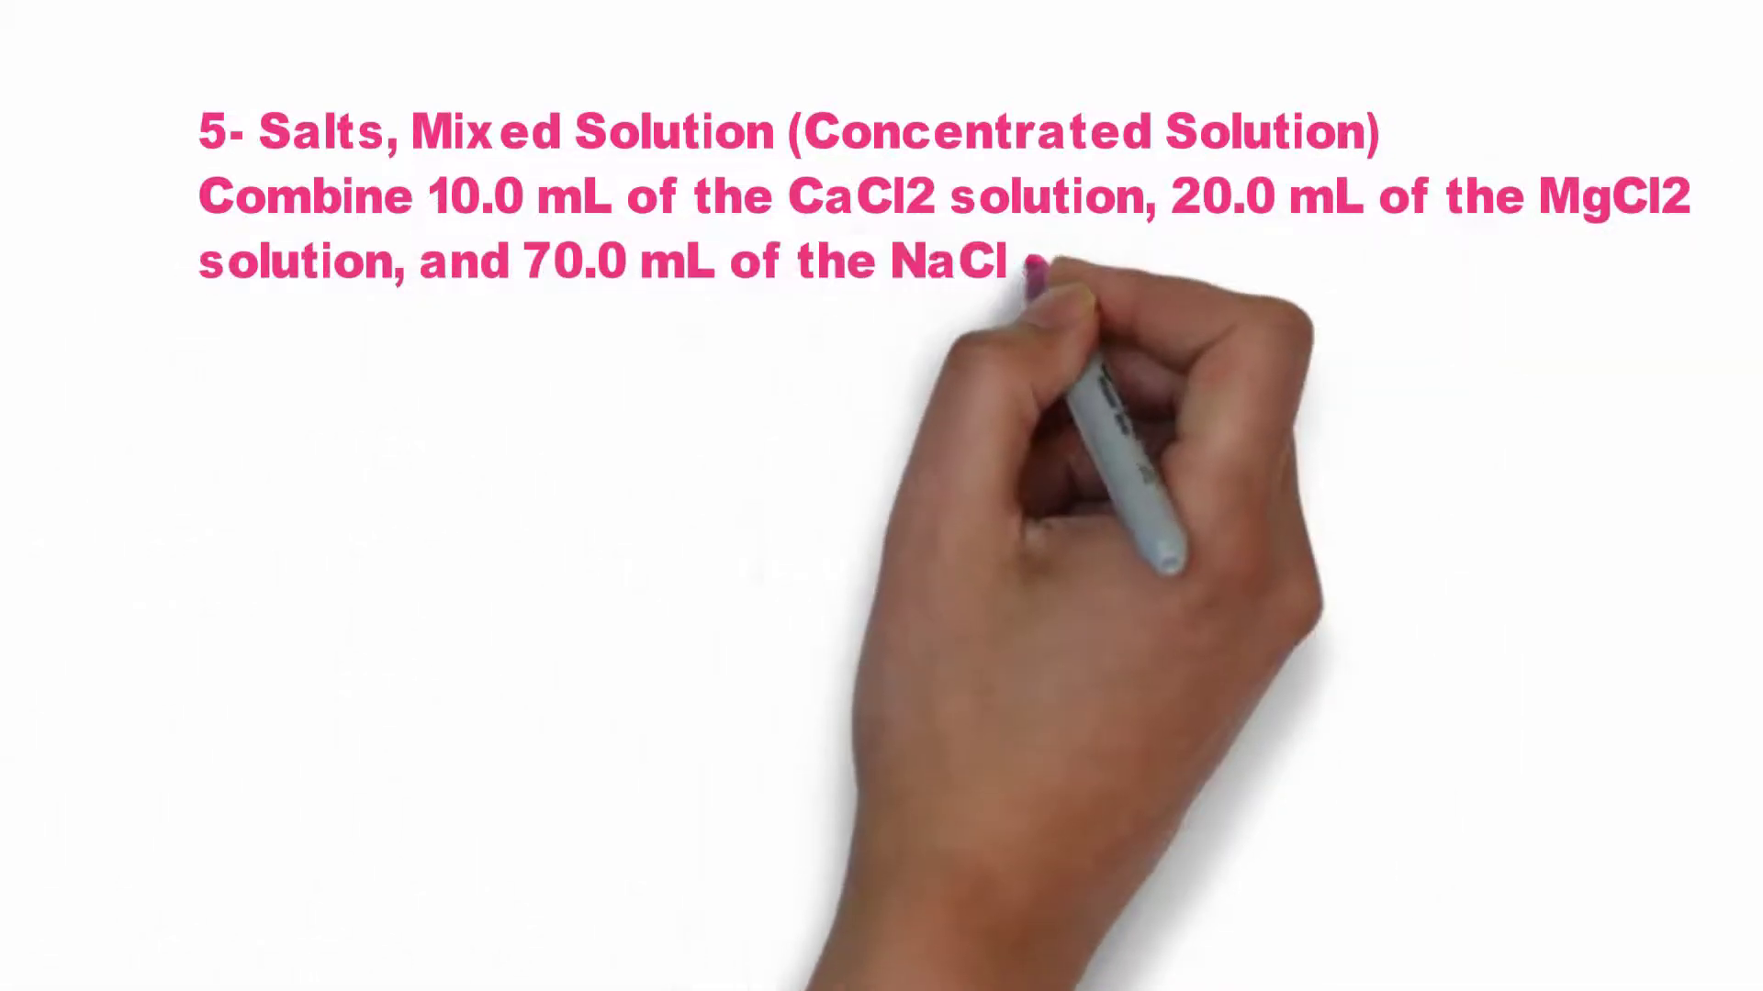
{"action": "type", "text": "solution, and mix"}
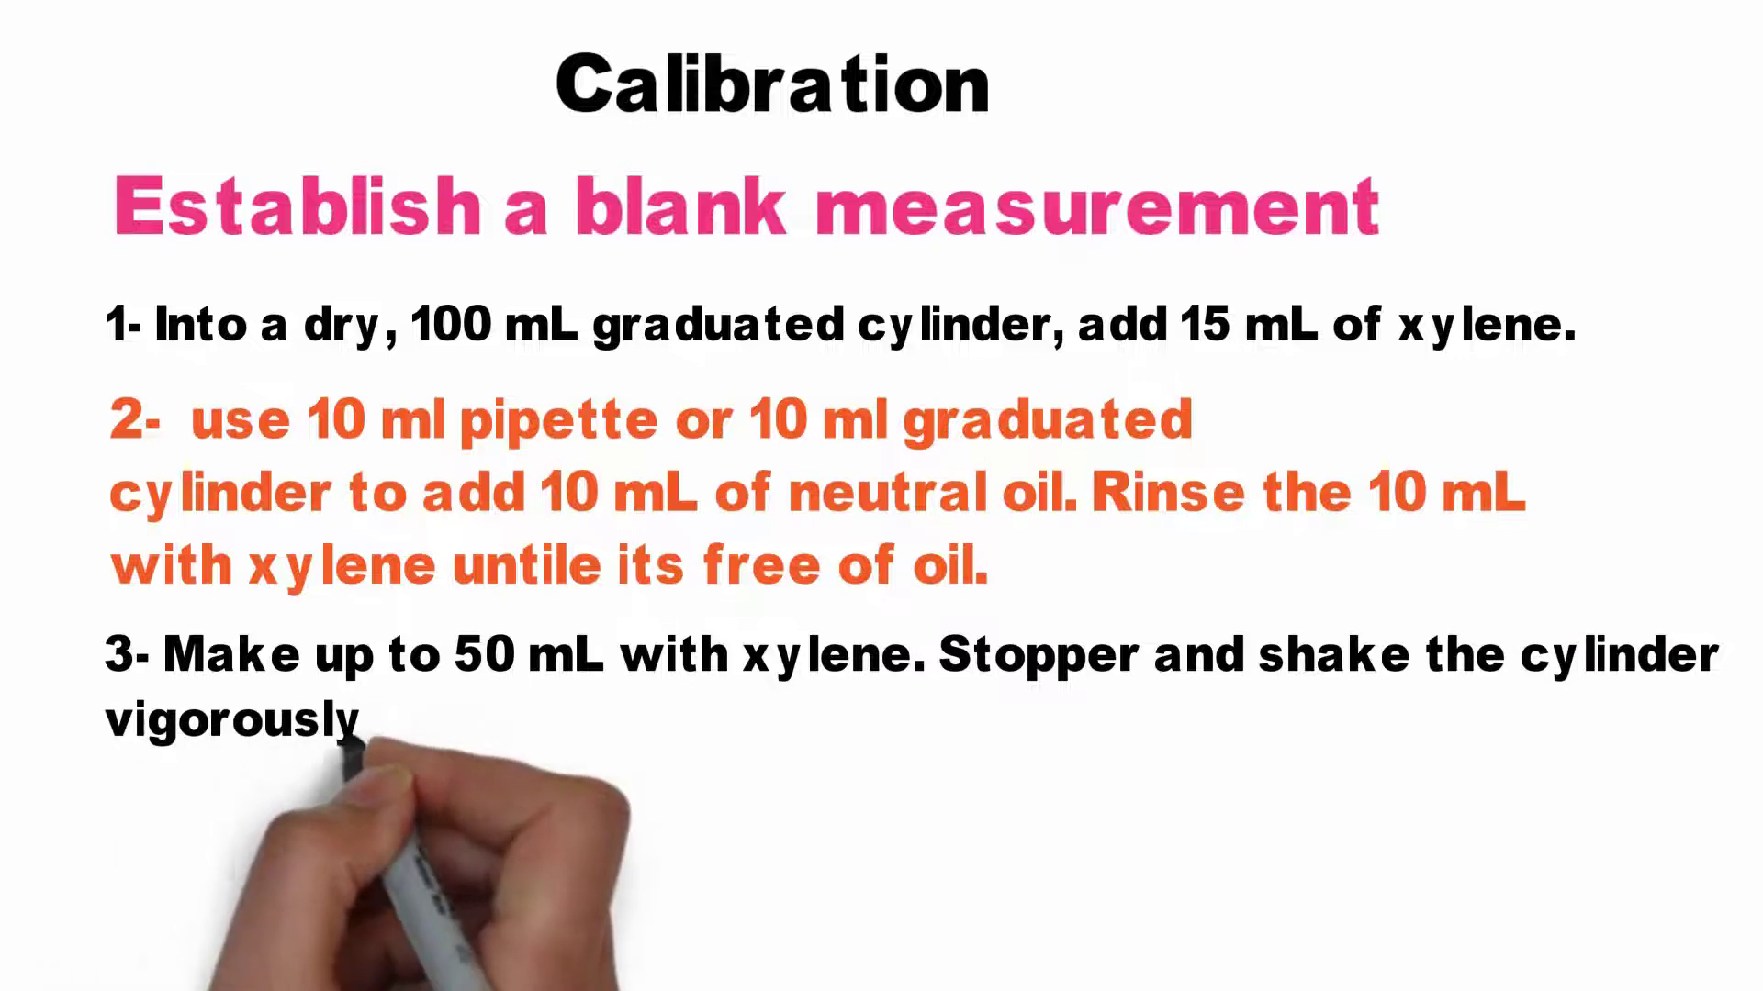
{"action": "type", "text": "for approximately 60"}
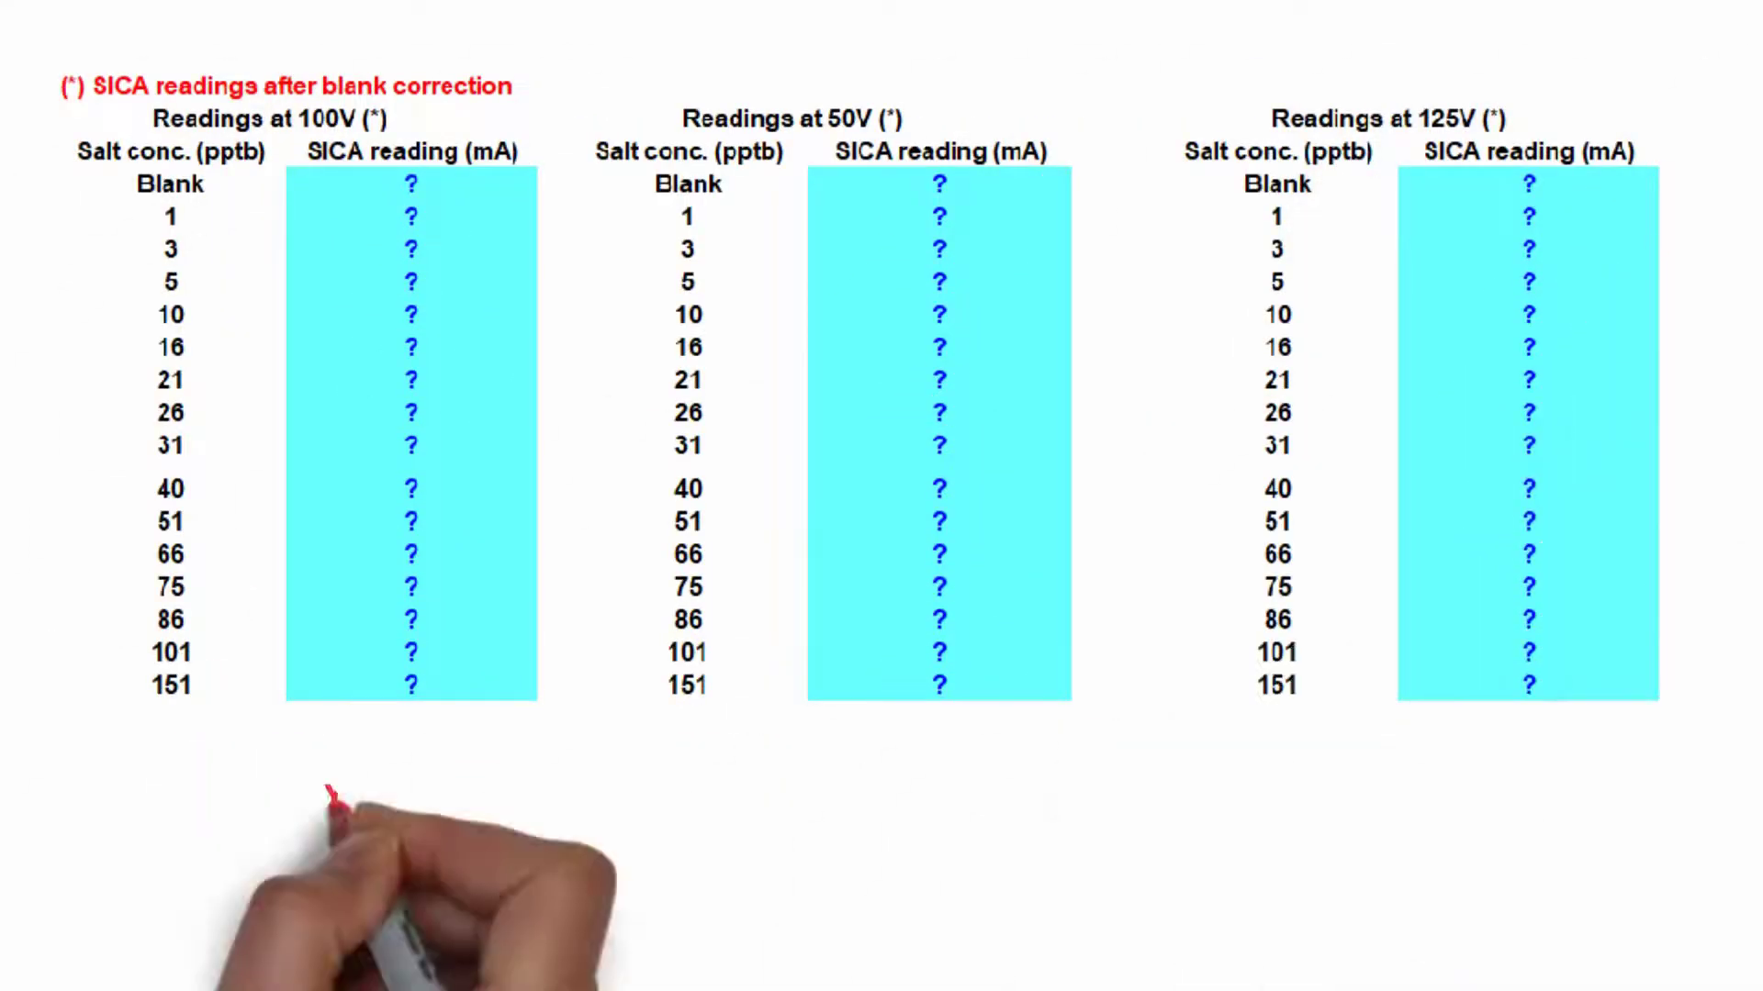
{"action": "type", "text": "You can check at different"}
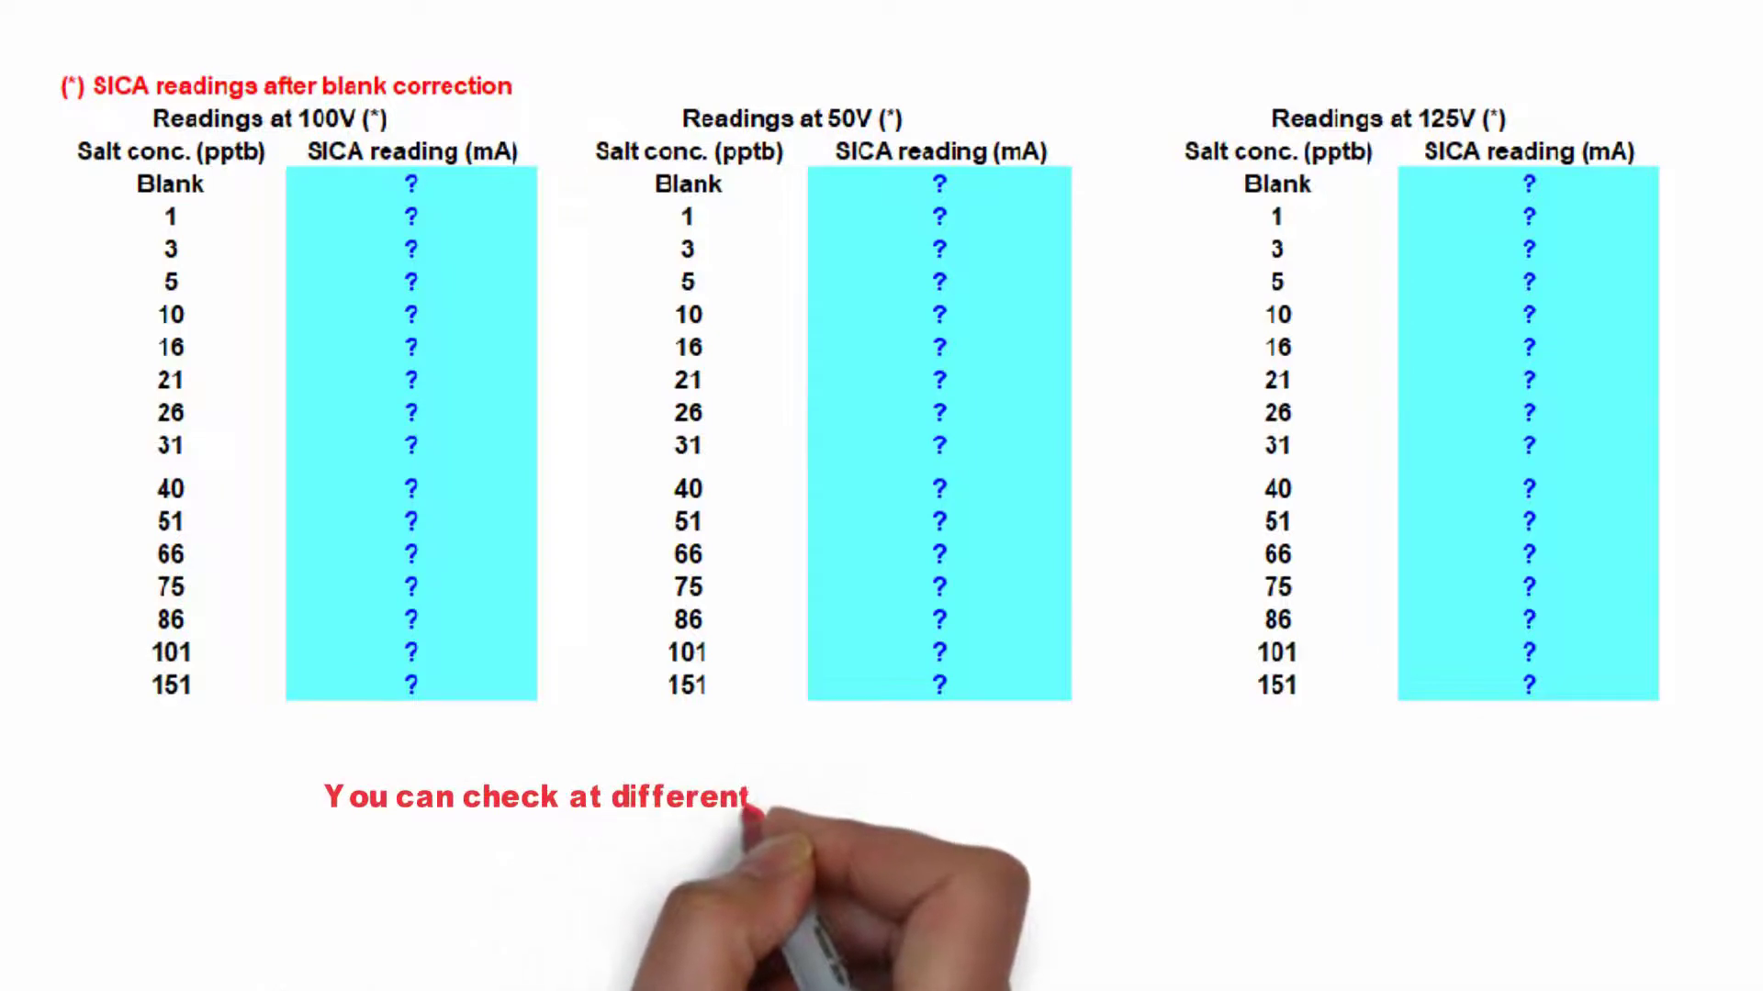
{"action": "type", "text": "voltage , depends on your working range"}
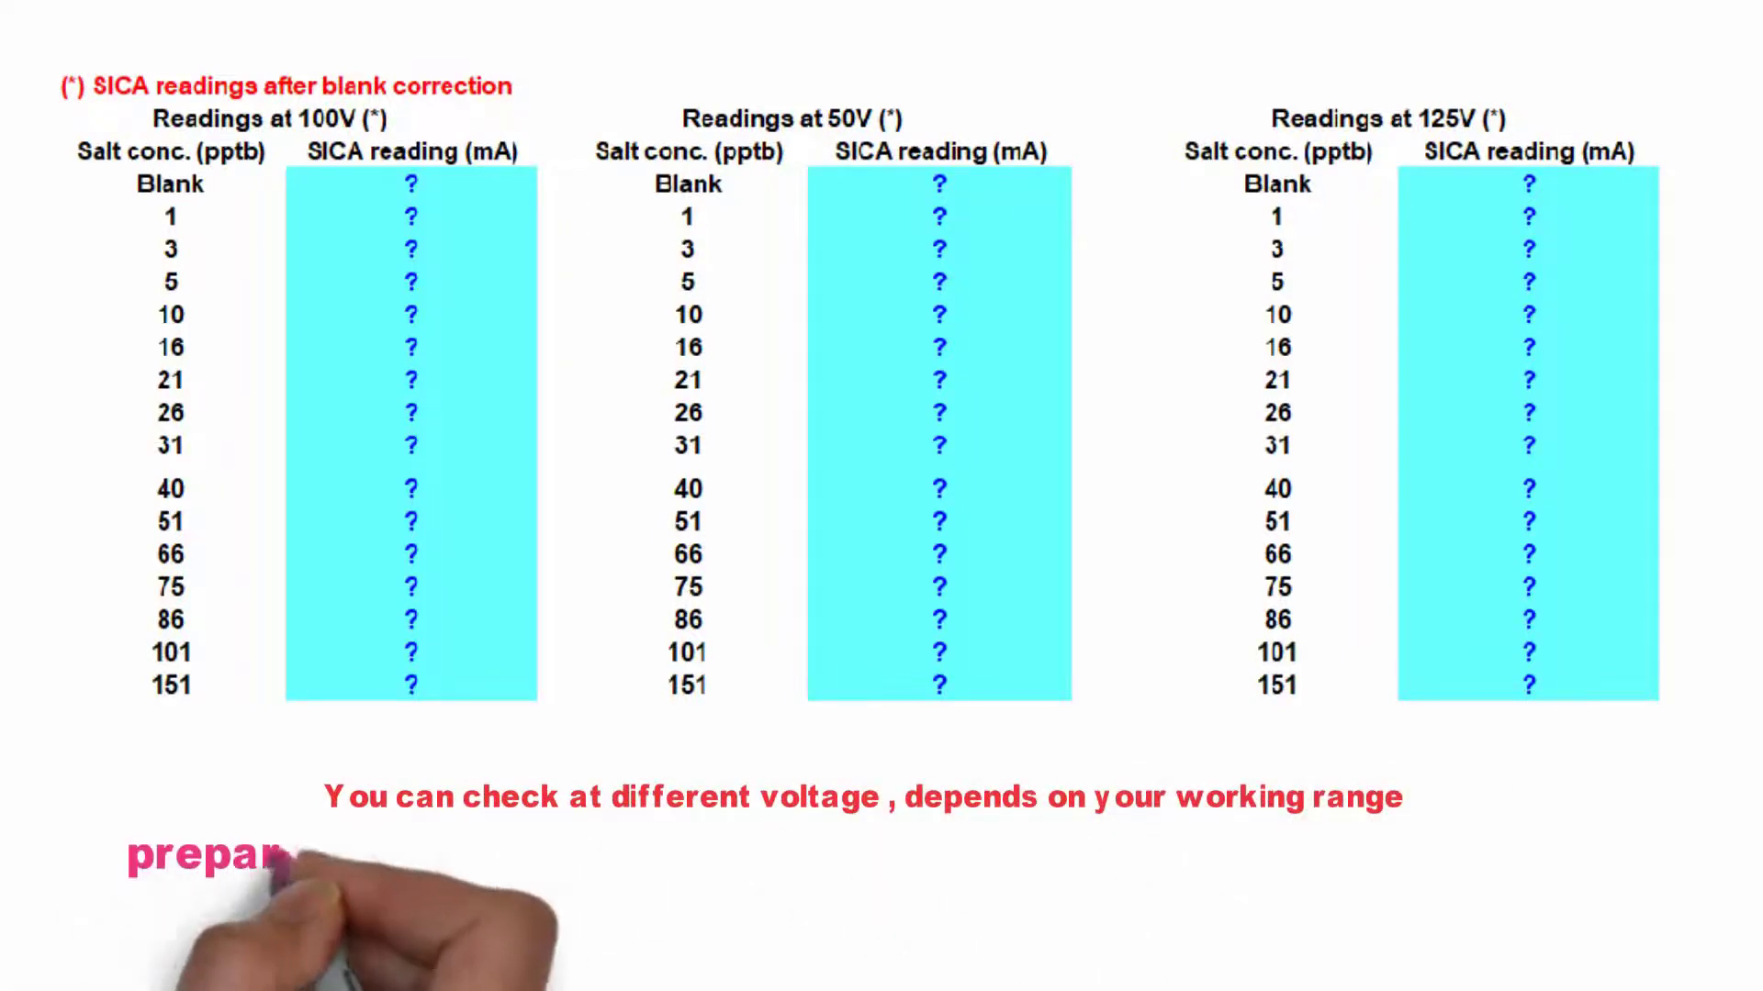
{"action": "type", "text": "prepare different concentration of mixed salt solu"}
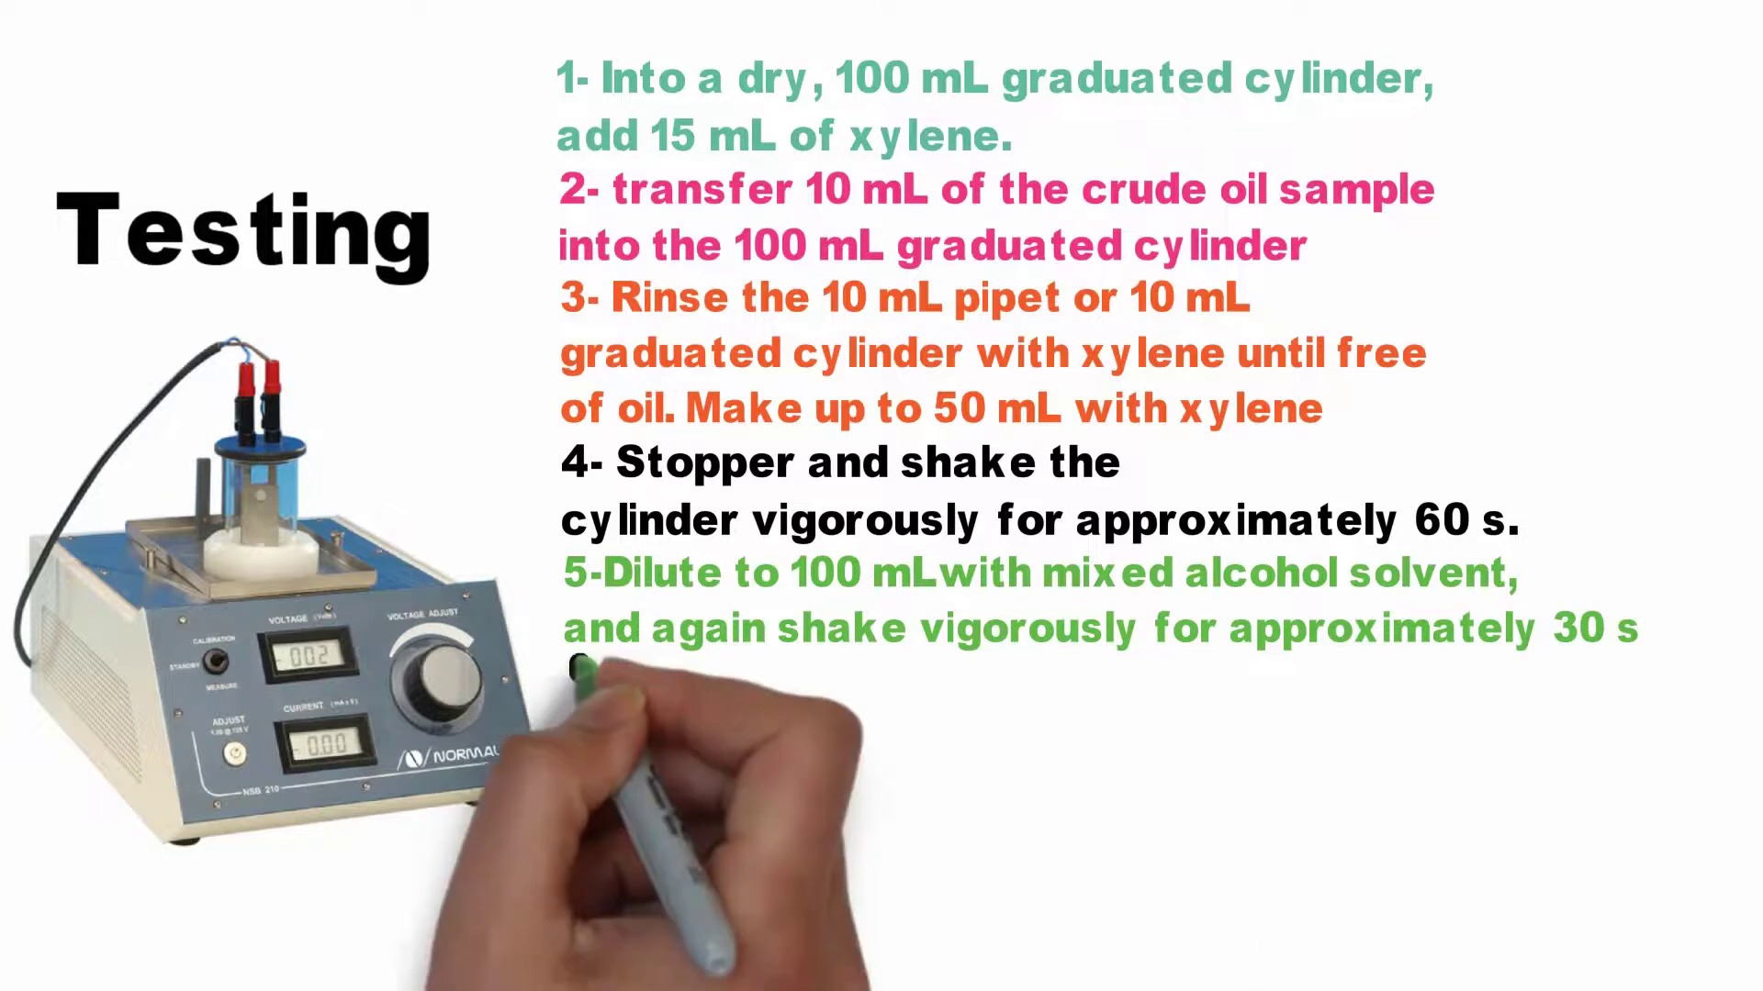
{"action": "type", "text": "6-allow the solution to stand for approximately 5 min, pour it into the dry test beaker"}
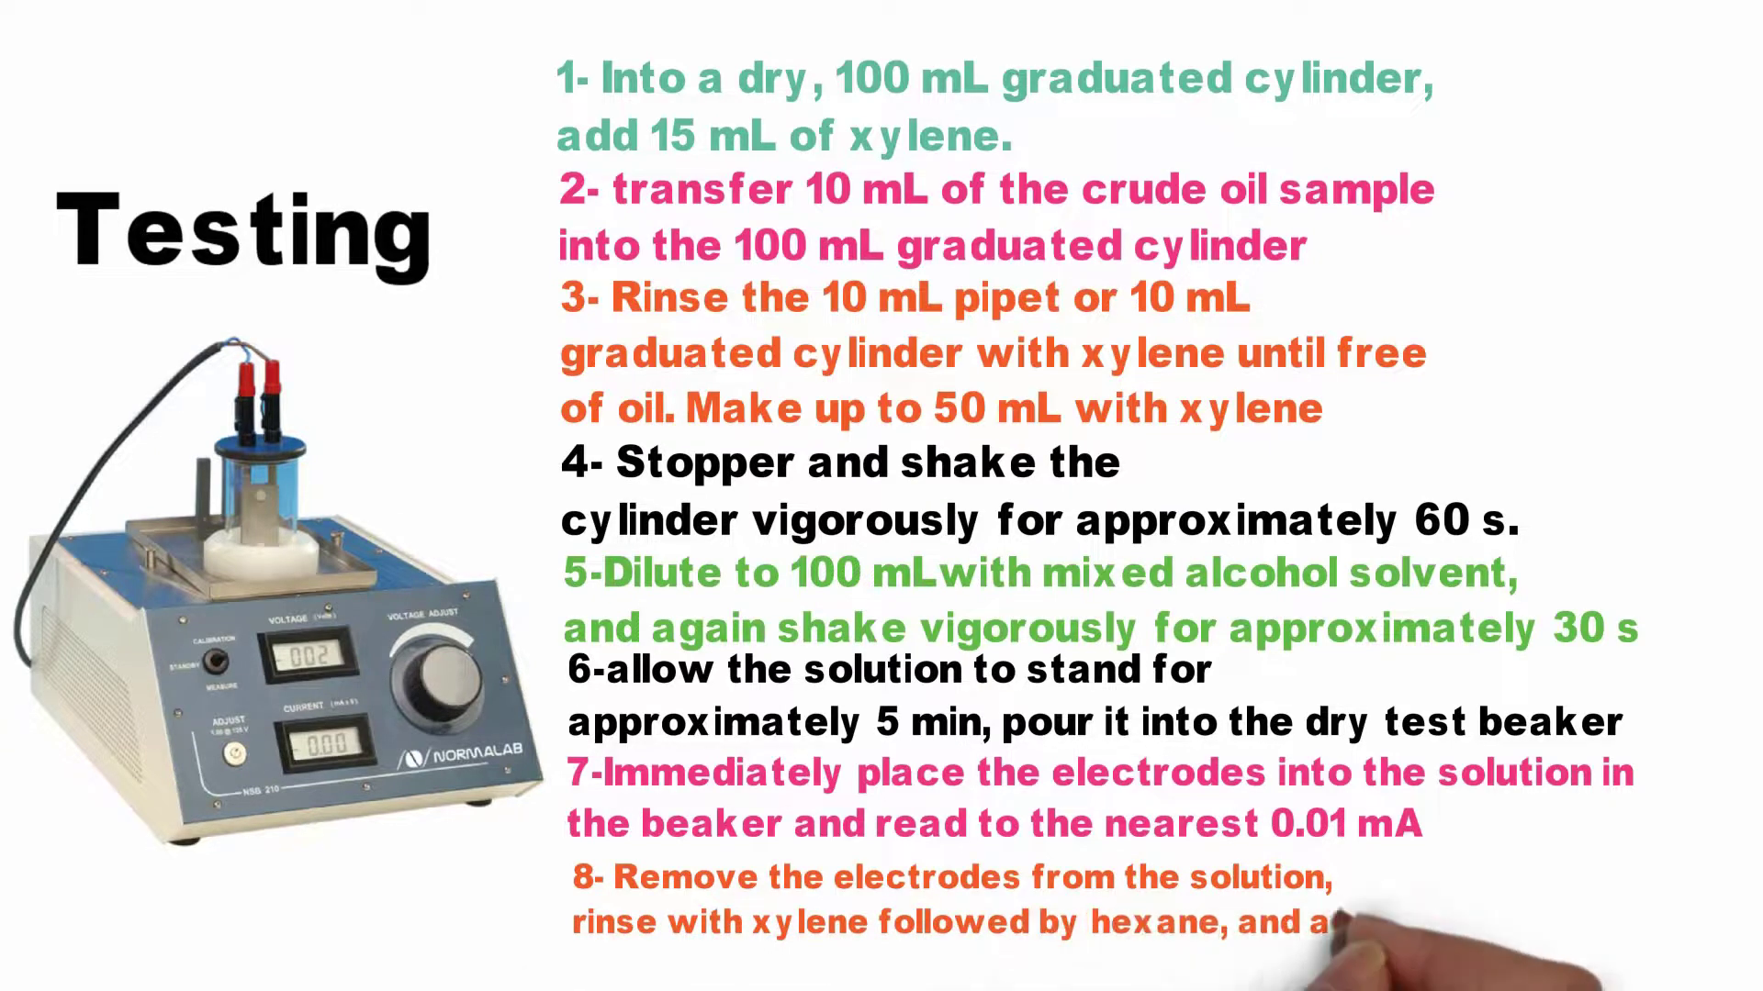
{"action": "type", "text": "allow them to dry."}
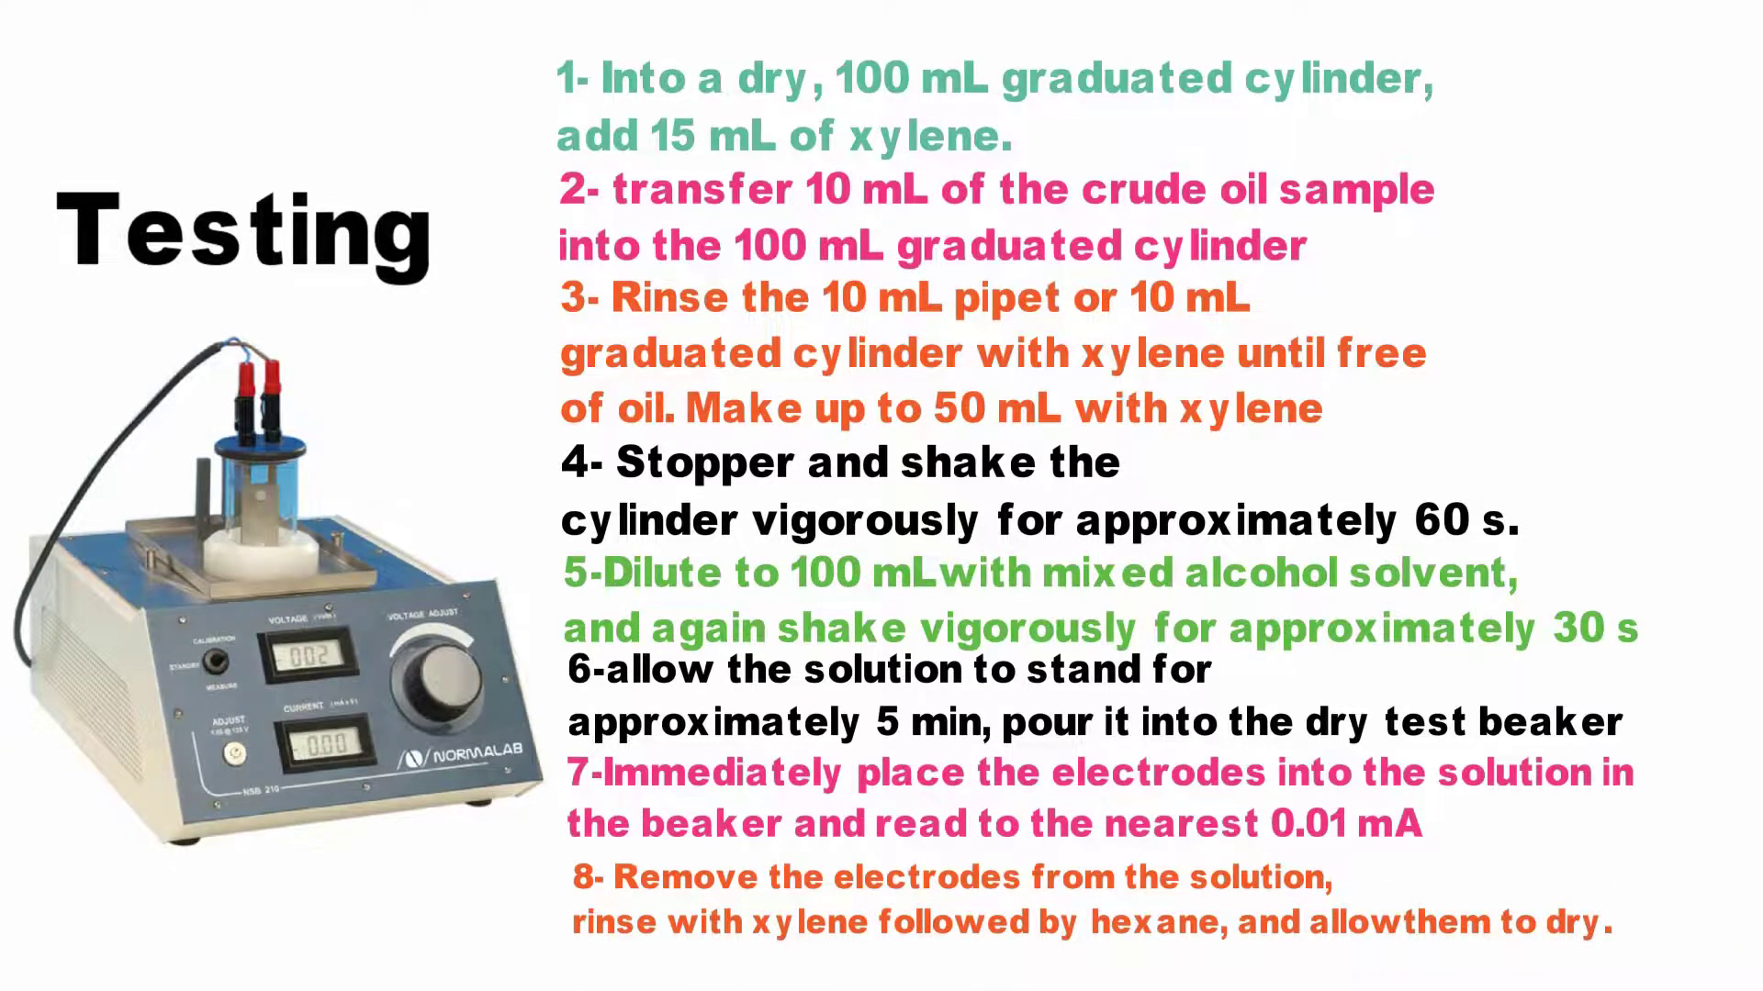